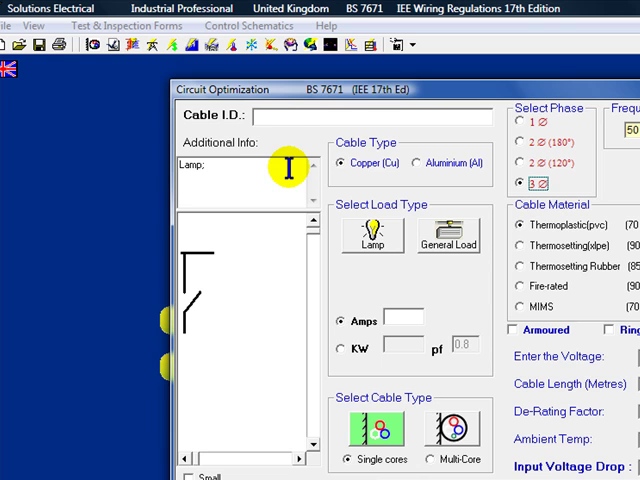
{"action": "mouse_move", "coordinate": [267, 196]}
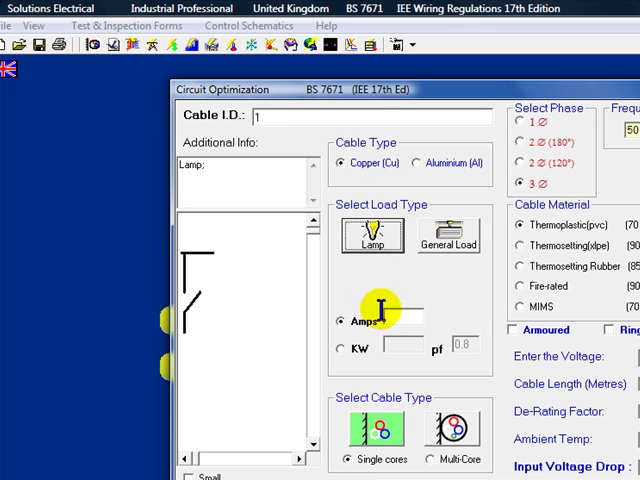
Step: Enter cable I.D. 1 and set installation method C, clipped direct
{"action": "type", "text": "1"}
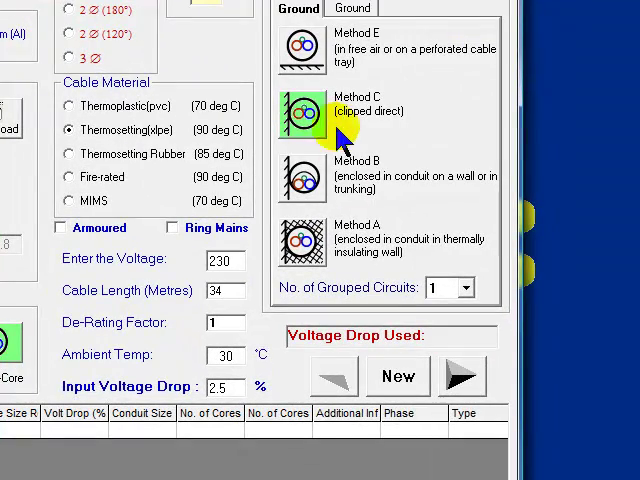
{"action": "left_click", "coordinate": [301, 111]}
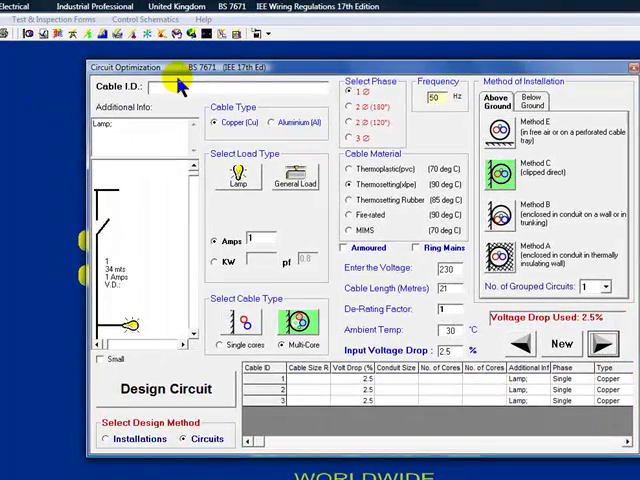
Step: Enter cable I.D. 4 with a 1 A load current
{"action": "type", "text": "4"}
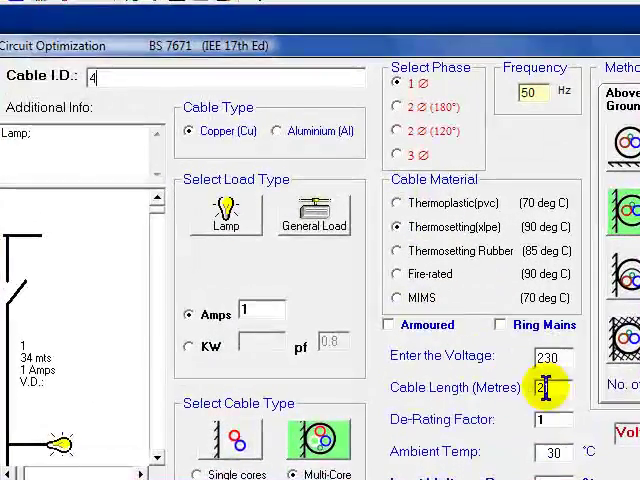
{"action": "type", "text": "1"}
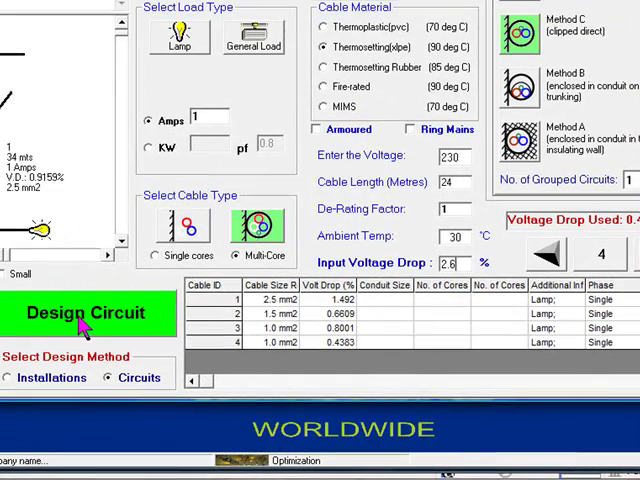
Step: Run Design Circuit to size all four lamp cables as one circuit
{"action": "left_click", "coordinate": [88, 312]}
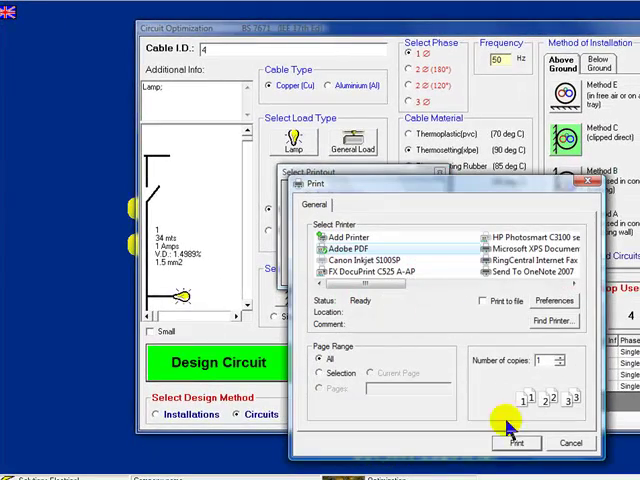
Step: Confirm printing the cable calculation results report
{"action": "left_click", "coordinate": [568, 443]}
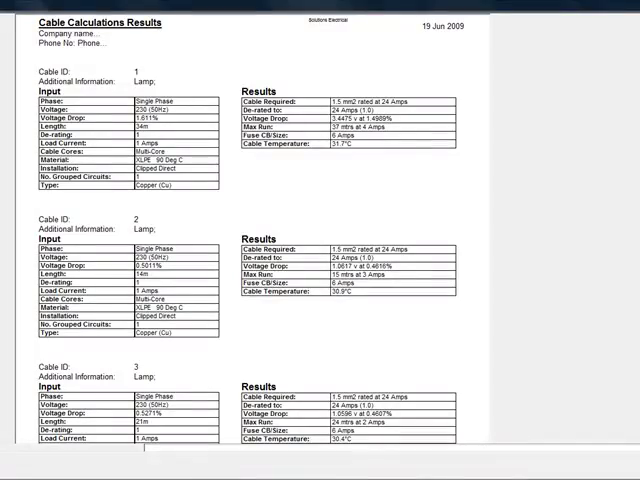
Step: Scroll the results report down to cable 3's inputs and results
{"action": "scroll", "scroll_direction": "down", "scroll_amount": 3}
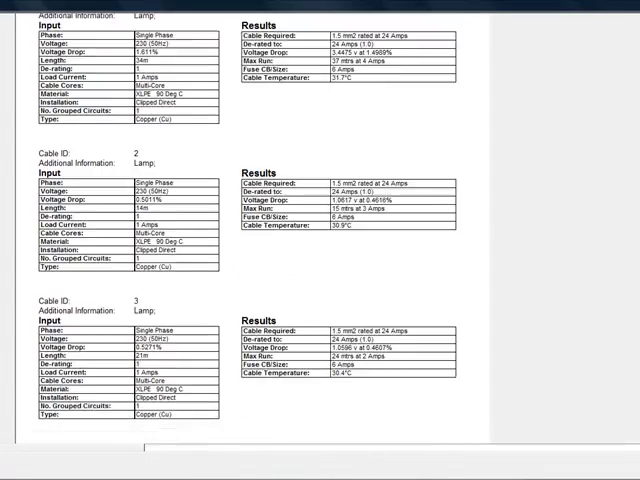